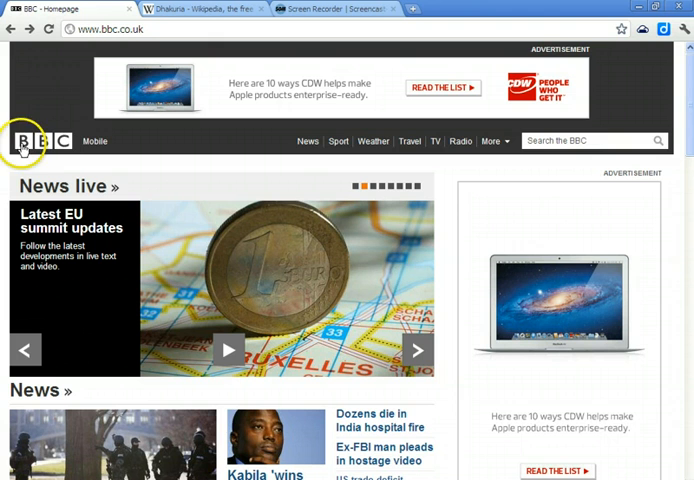
{"action": "mouse_move", "coordinate": [40, 148]}
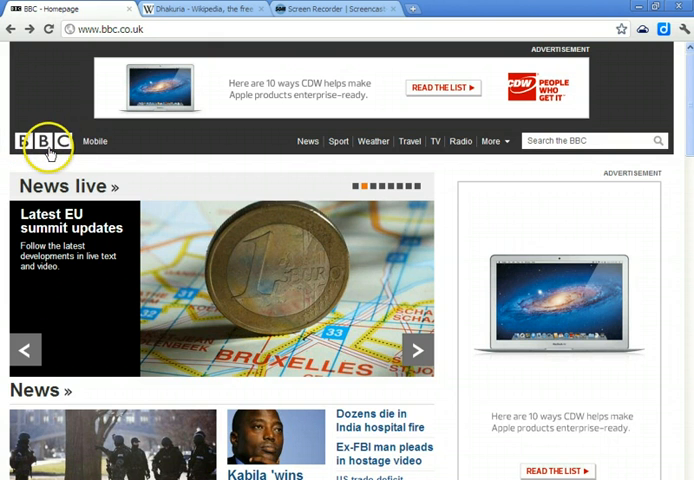
{"action": "mouse_move", "coordinate": [327, 350]}
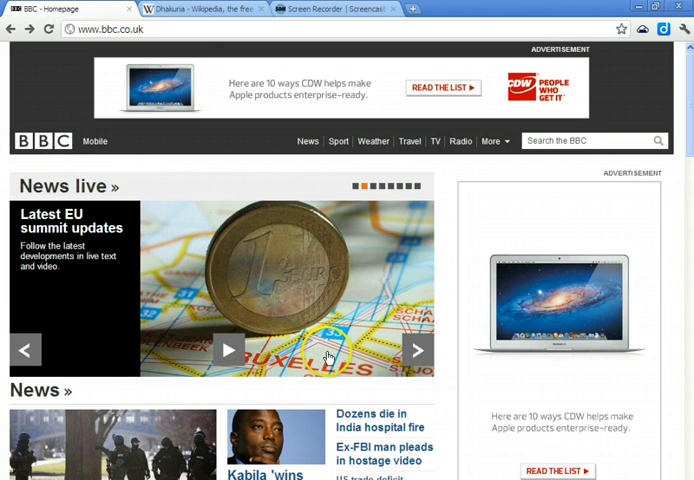
{"action": "mouse_move", "coordinate": [378, 430]}
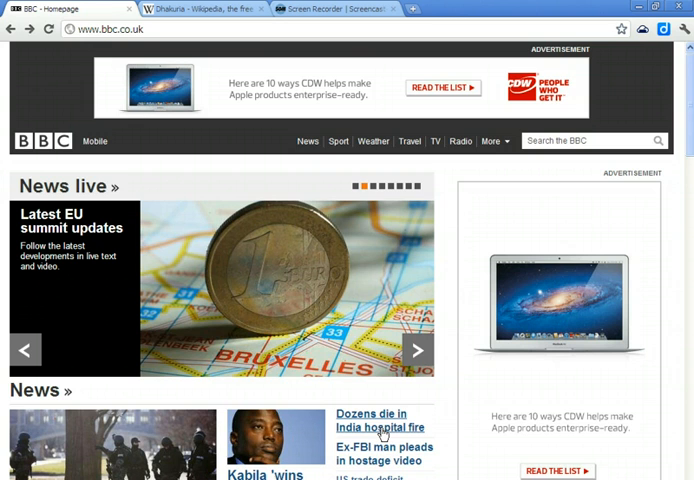
Open the BBC story 'India hospital fire in Calcutta kills dozens' and select 'Dhakuria' in it
{"action": "left_click", "coordinate": [371, 420]}
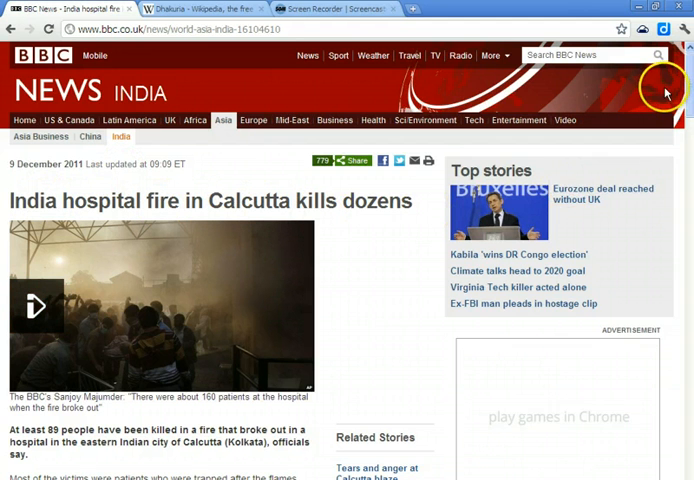
{"action": "scroll", "scroll_direction": "down", "scroll_amount": 3}
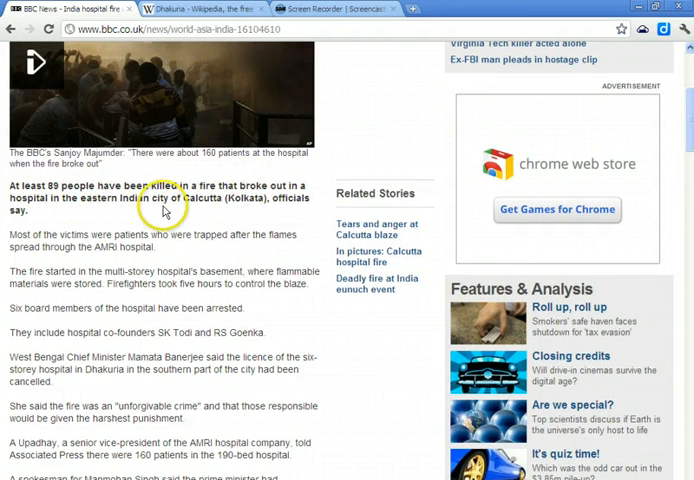
{"action": "mouse_move", "coordinate": [170, 222]}
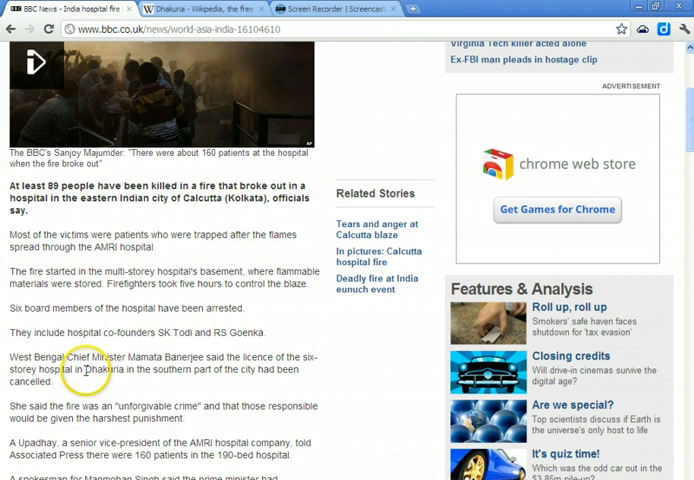
{"action": "double_click", "coordinate": [100, 369]}
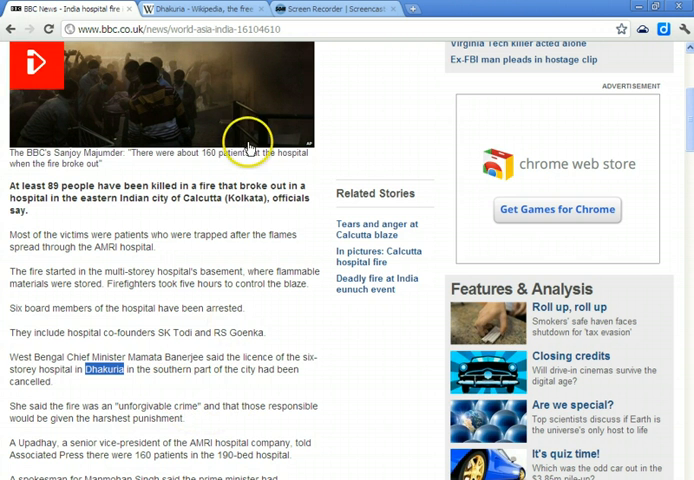
Switch to the Wikipedia article on Dhakuria, a locality in south Kolkata
{"action": "left_click", "coordinate": [180, 9]}
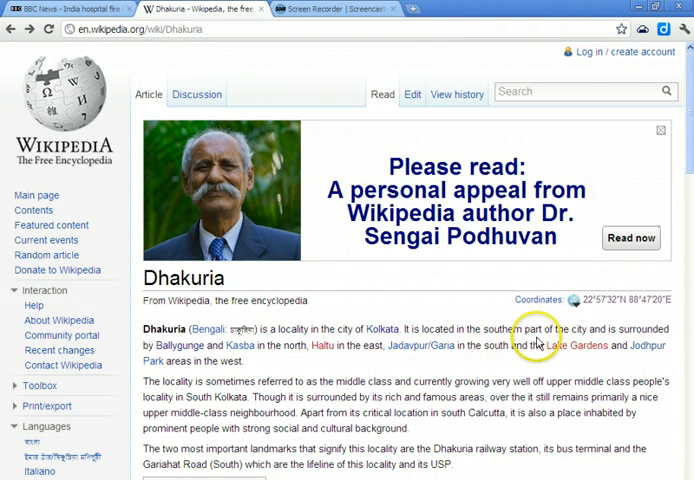
{"action": "mouse_move", "coordinate": [336, 427]}
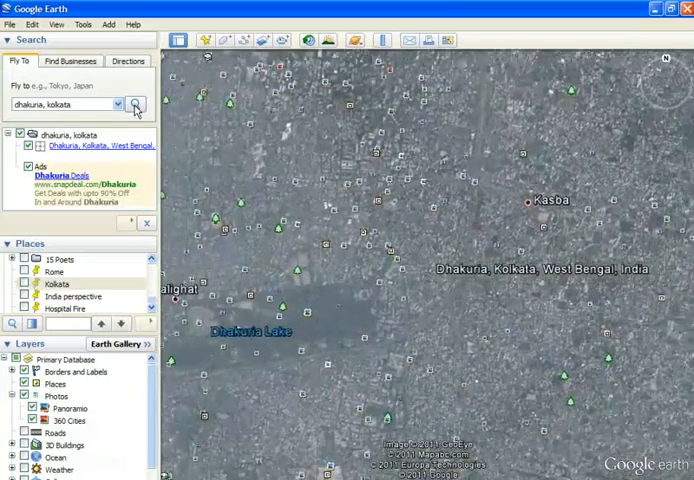
Fly to 'dhakuria, kolkata' and turn on the saved Hospital Fire placemark
{"action": "left_click", "coordinate": [663, 192]}
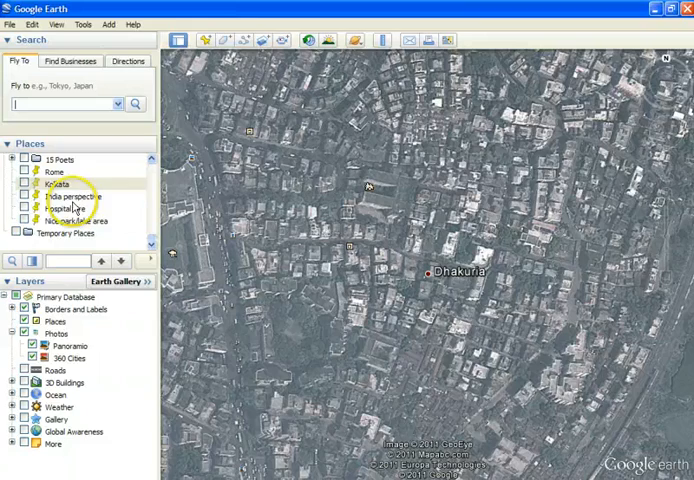
{"action": "left_click", "coordinate": [68, 207]}
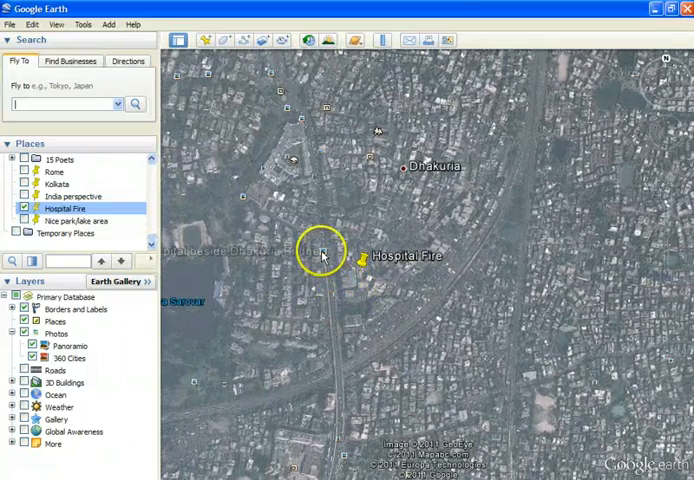
View the Panoramio photo of AMRI Hospital near the placemark, then close it
{"action": "left_click", "coordinate": [330, 250]}
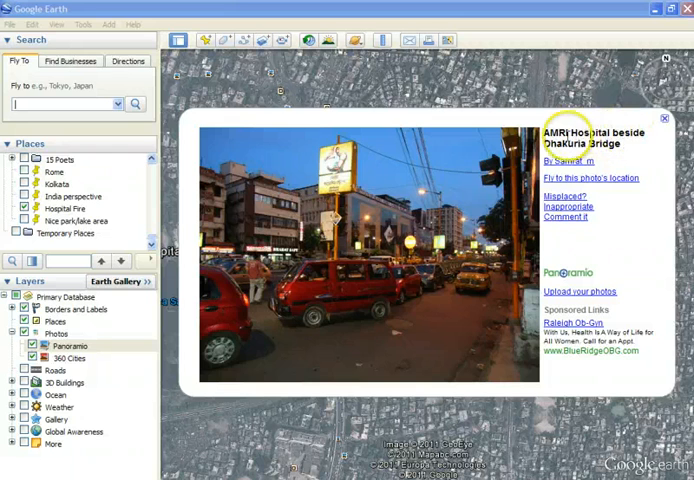
{"action": "left_click", "coordinate": [663, 118]}
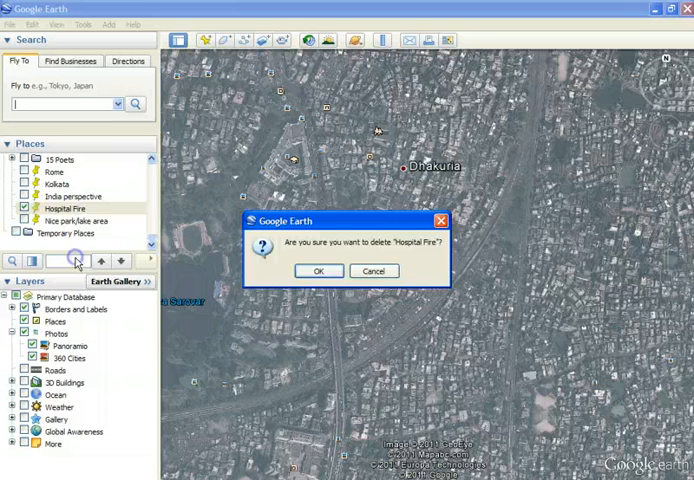
Delete the Hospital Fire placemark and drag a new placemark south of Dhakuria
{"action": "left_click", "coordinate": [319, 270]}
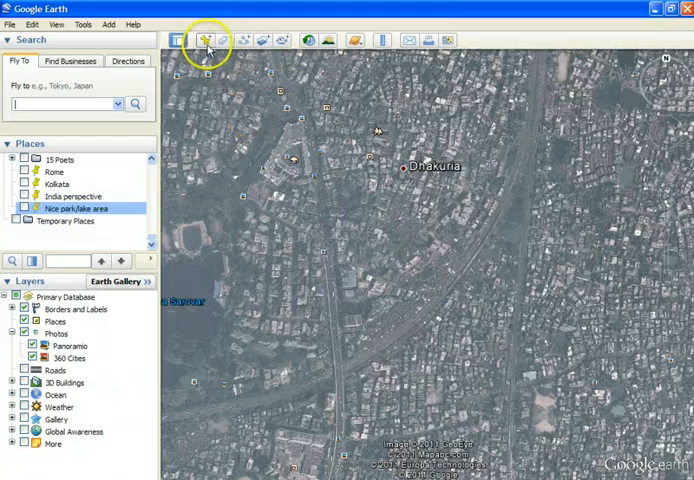
{"action": "left_click", "coordinate": [208, 40]}
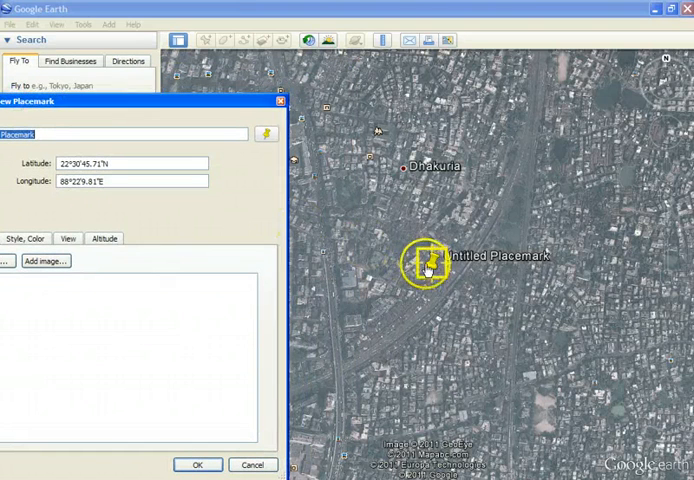
{"action": "left_click_drag", "start_coordinate": [425, 265], "coordinate": [355, 290]}
{"action": "type", "text": "A"}
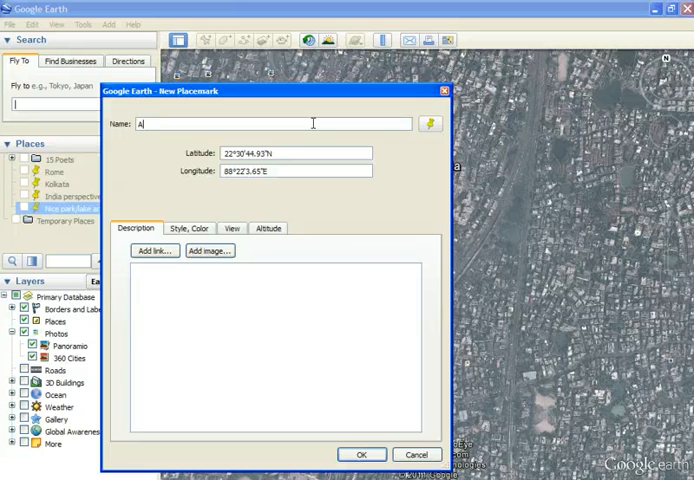
Name the placemark 'AMRI hospital fire December 2011 (BBC article)'
{"action": "type", "text": "MRI ho"}
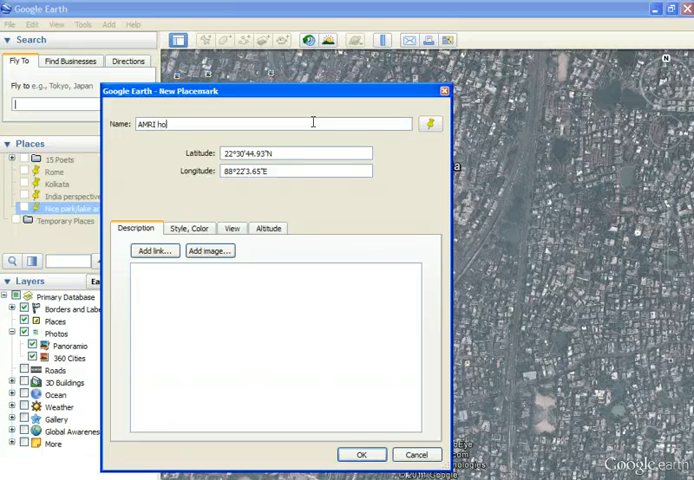
{"action": "type", "text": "spital fire"}
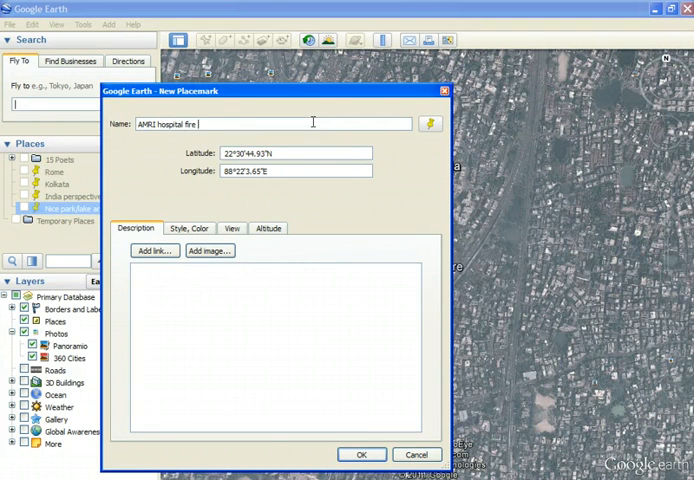
{"action": "type", "text": "December 201"}
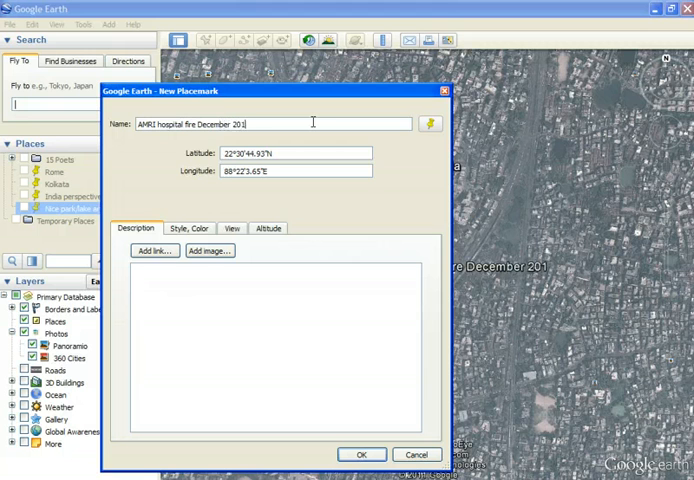
{"action": "type", "text": "1 (BBC)"}
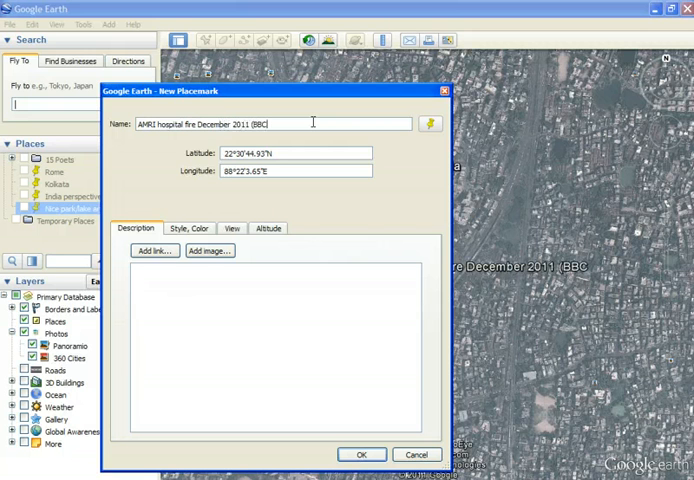
{"action": "type", "text": "article)"}
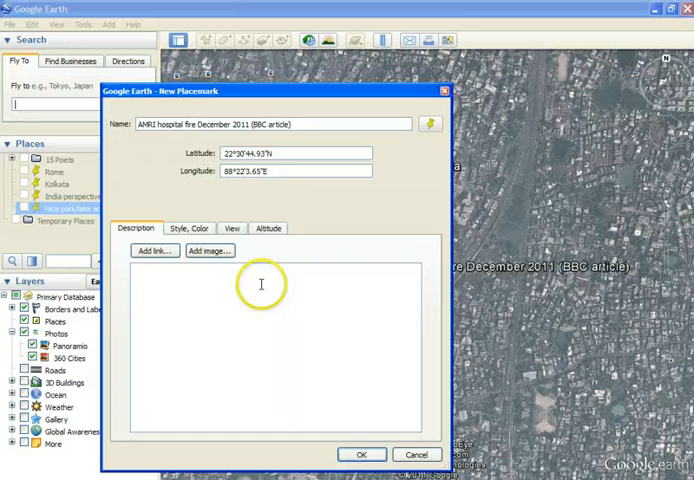
Add a short description and a link to the BBC article
{"action": "type", "text": "Describe in a few sentences why this made an imp"}
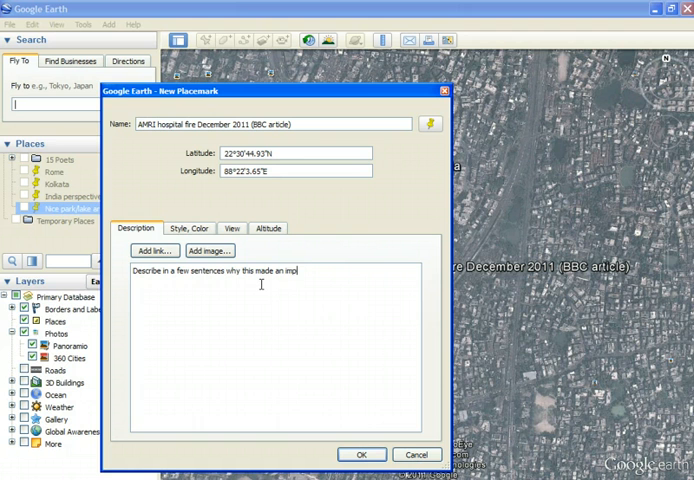
{"action": "type", "text": "ession on me..."}
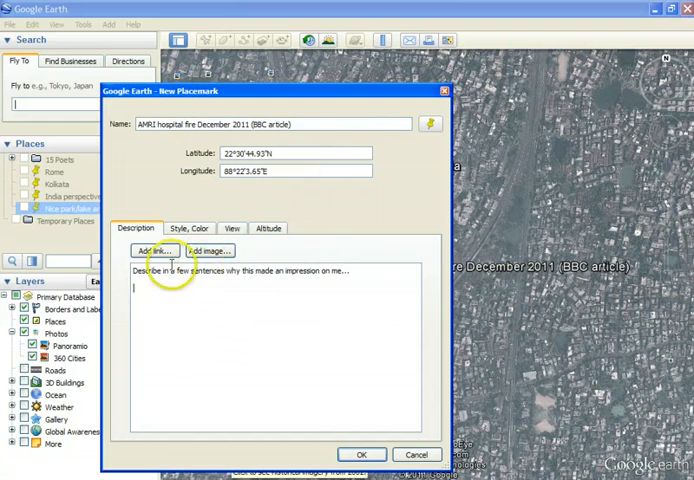
{"action": "left_click", "coordinate": [155, 250]}
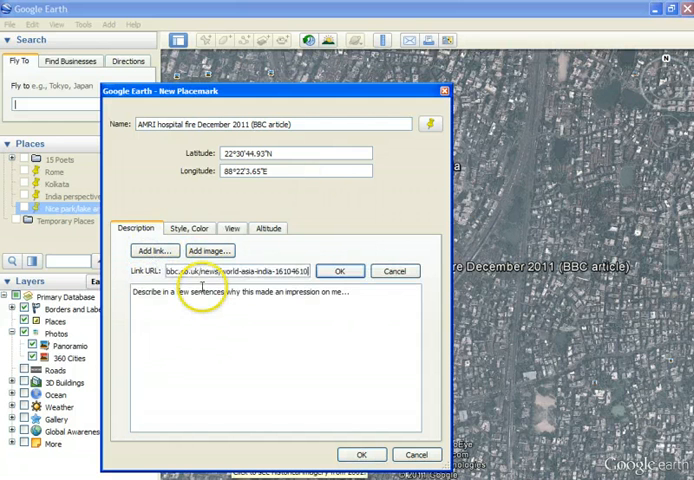
{"action": "left_click", "coordinate": [340, 271]}
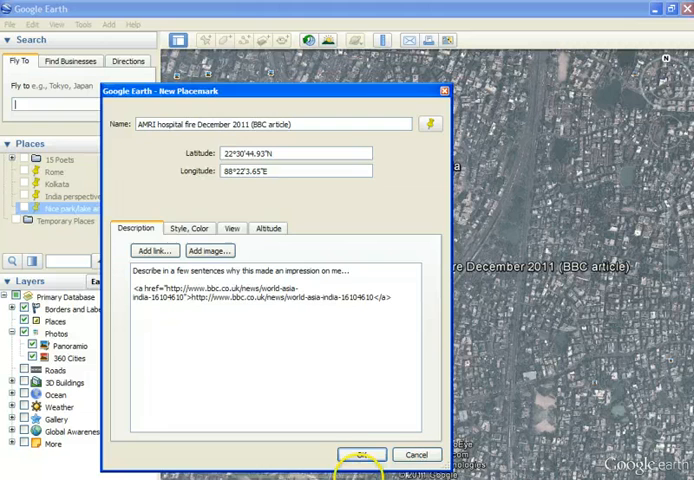
Save the AMRI hospital fire placemark, then view and close its description balloon
{"action": "left_click", "coordinate": [361, 454]}
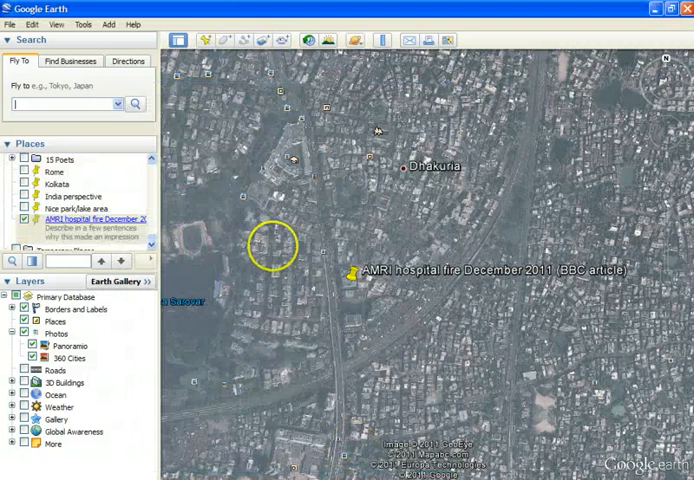
{"action": "left_click", "coordinate": [353, 274]}
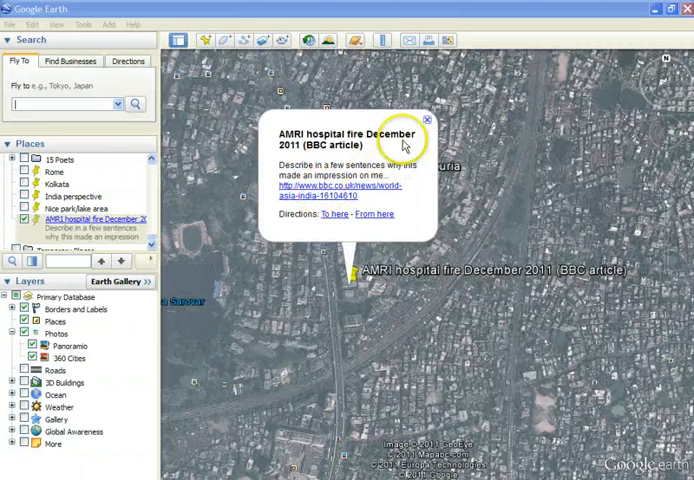
{"action": "left_click", "coordinate": [425, 120]}
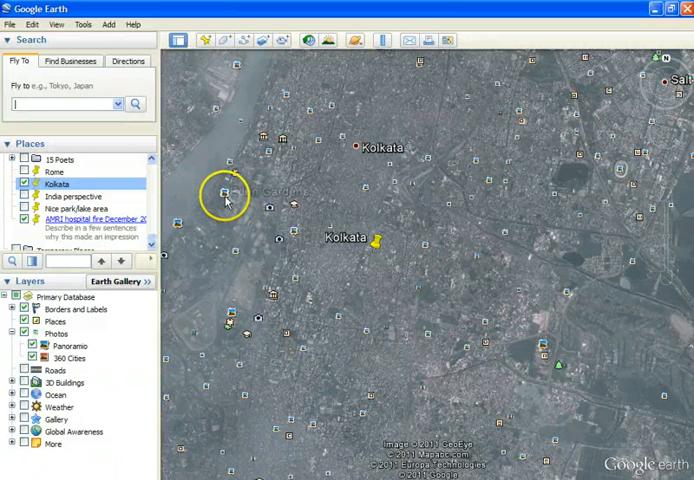
Browse Kolkata Panoramio photos, viewing Eden Gardens and then Kolkata Cricket Stadium
{"action": "left_click", "coordinate": [222, 194]}
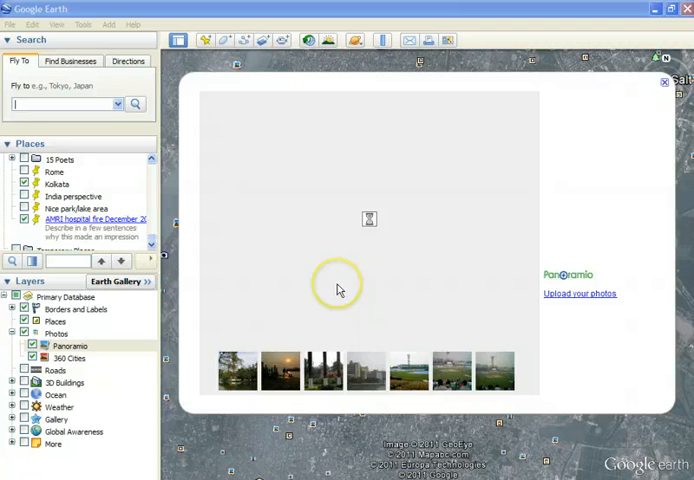
{"action": "left_click", "coordinate": [323, 371]}
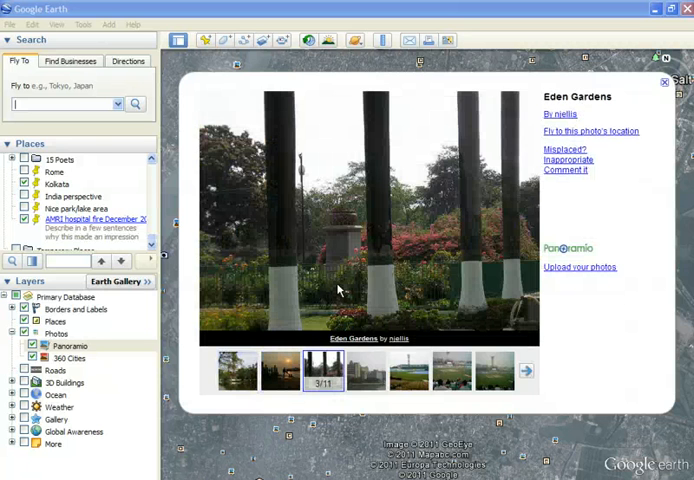
{"action": "left_click", "coordinate": [525, 371]}
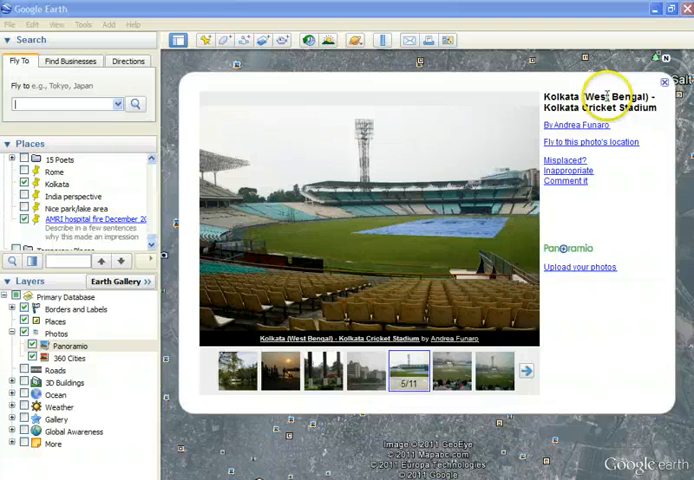
{"action": "mouse_move", "coordinate": [487, 208]}
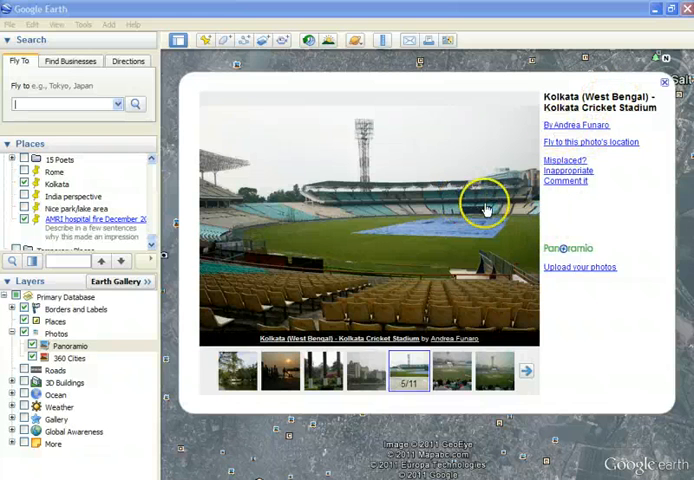
{"action": "mouse_move", "coordinate": [462, 226]}
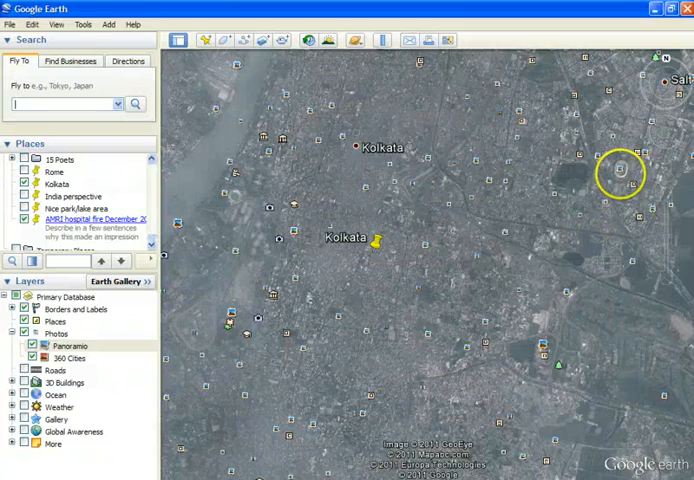
{"action": "left_click", "coordinate": [620, 169]}
{"action": "type", "text": "ko"}
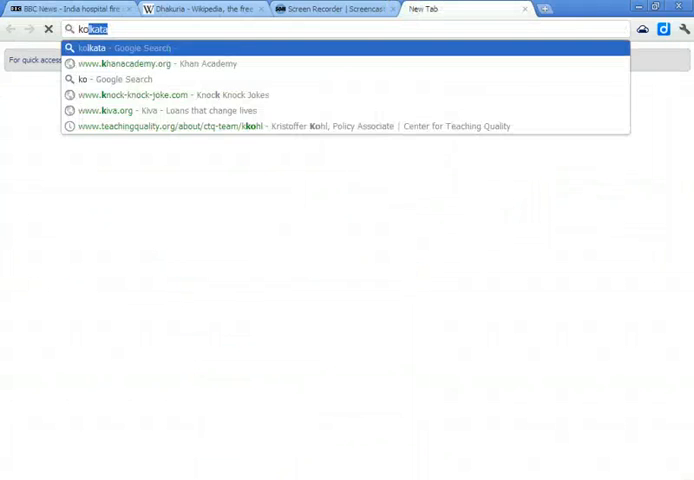
Search 'kolkata' in a new tab to reach its Wikipedia article
{"action": "key", "text": "Return"}
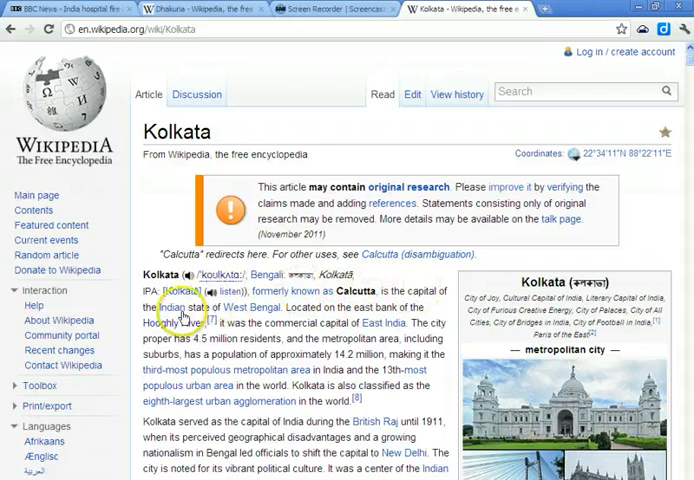
{"action": "mouse_move", "coordinate": [269, 313]}
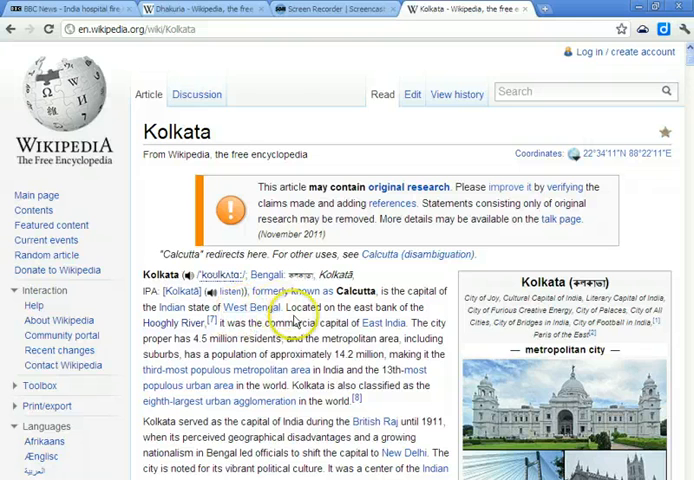
{"action": "mouse_move", "coordinate": [294, 318]}
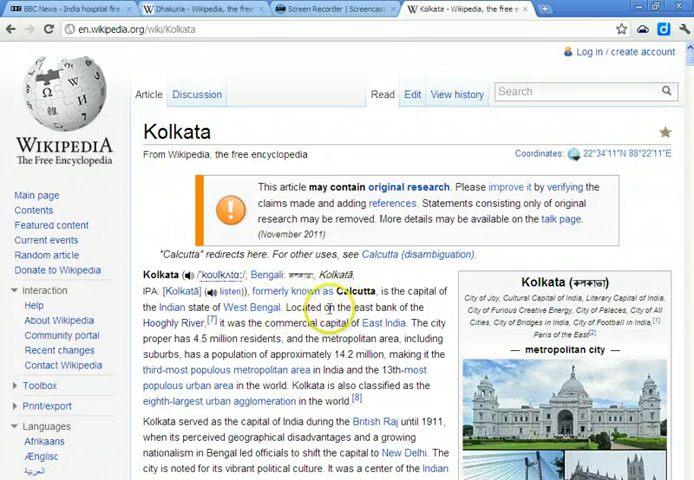
{"action": "mouse_move", "coordinate": [155, 322]}
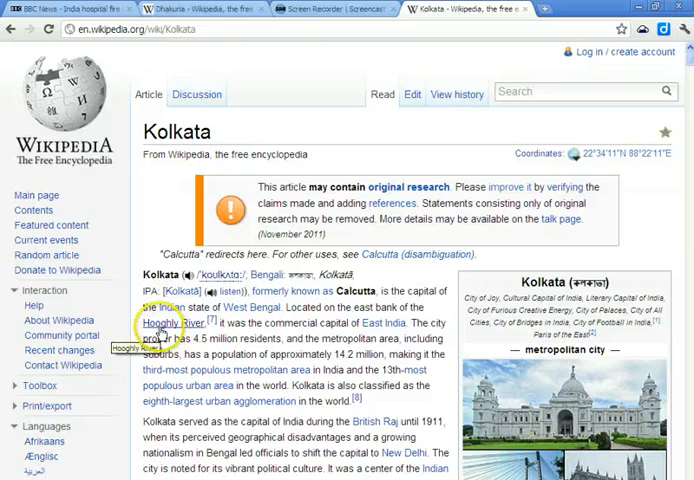
{"action": "mouse_move", "coordinate": [297, 337]}
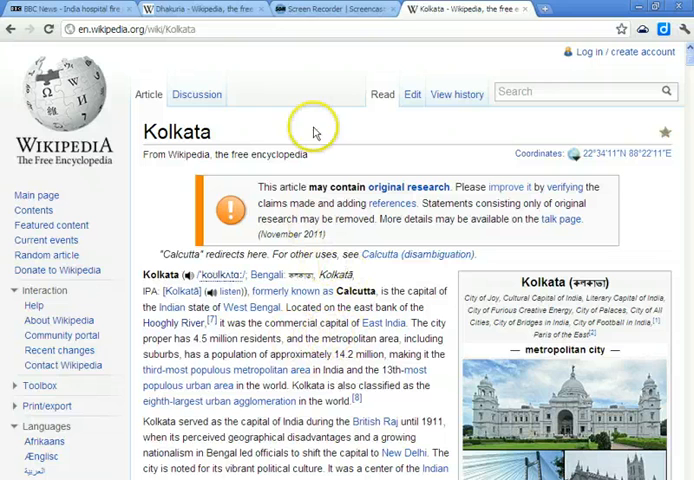
{"action": "mouse_move", "coordinate": [500, 337]}
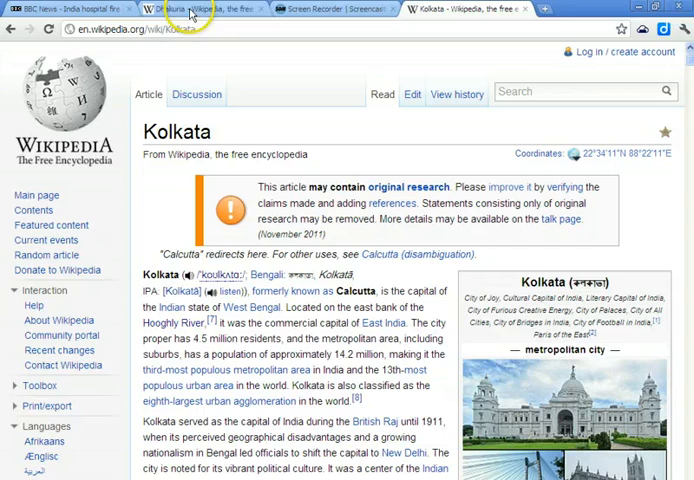
{"action": "mouse_move", "coordinate": [180, 9]}
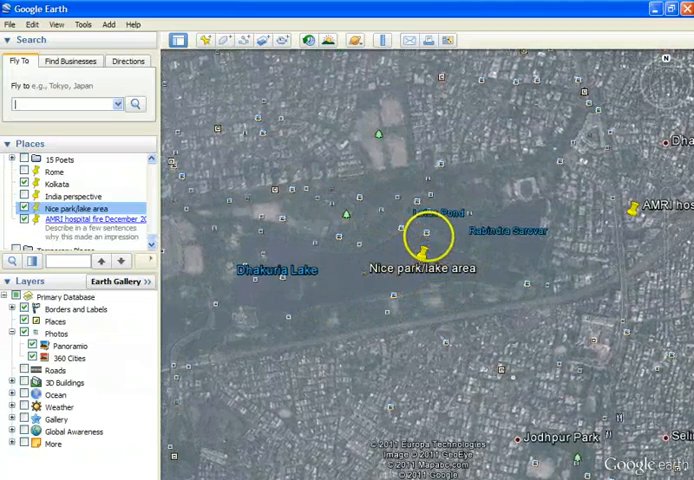
View Panoramio photos of Dhakuria Lake, including Rabindra Sarobar, then close the viewer
{"action": "left_click", "coordinate": [425, 238]}
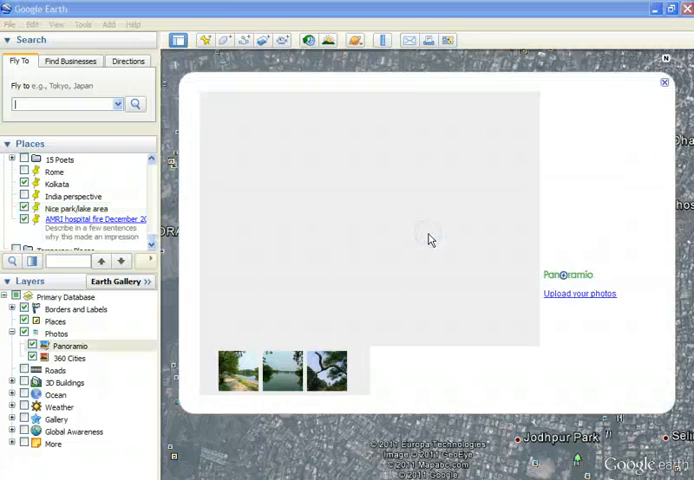
{"action": "left_click", "coordinate": [238, 372]}
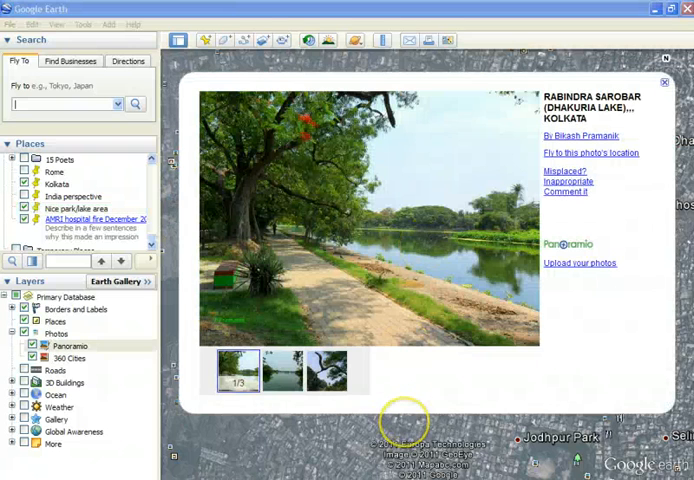
{"action": "left_click", "coordinate": [325, 371]}
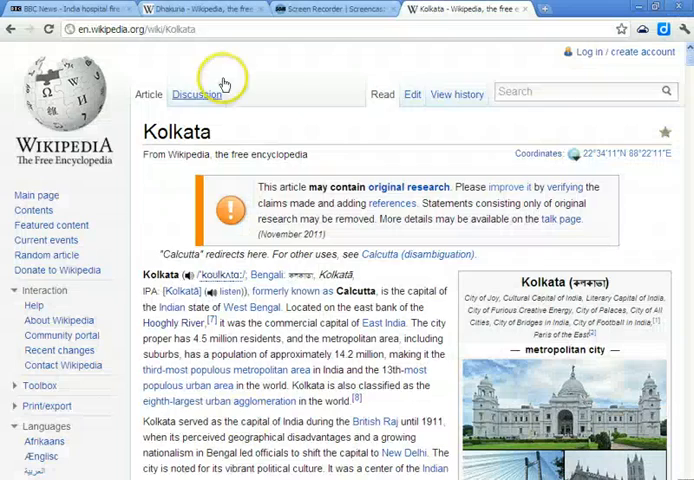
Revisit the BBC hospital fire article, then bring up the Screencast-O-Matic recorder page
{"action": "left_click", "coordinate": [55, 8]}
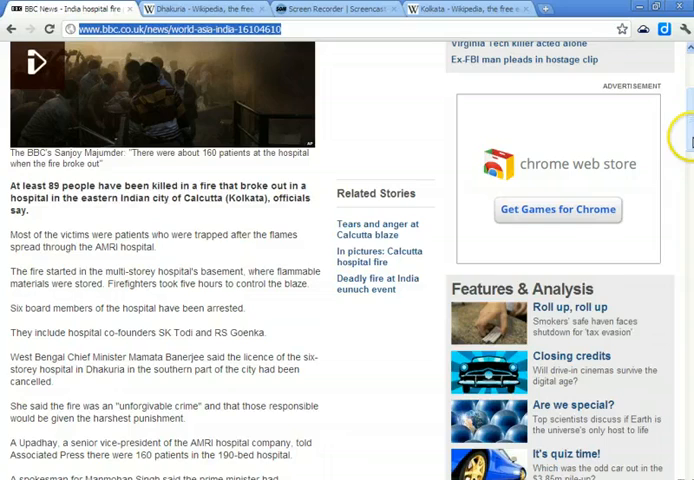
{"action": "scroll", "scroll_direction": "up", "scroll_amount": 3}
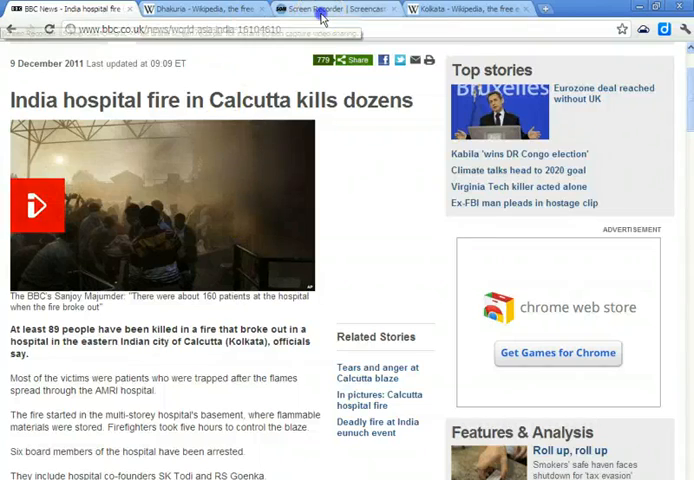
{"action": "left_click", "coordinate": [330, 8]}
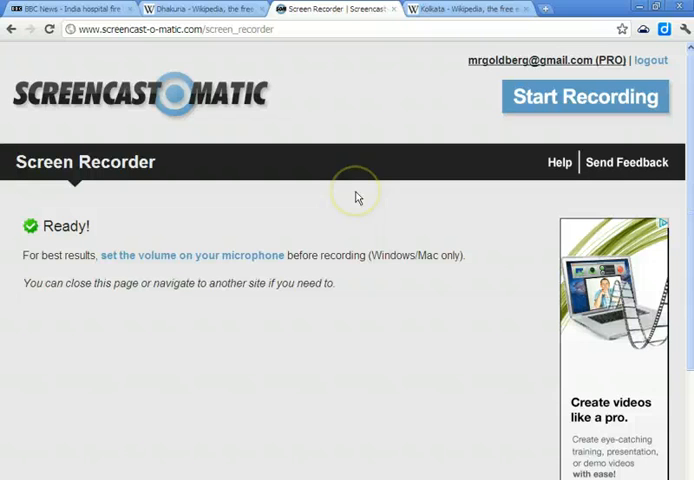
{"action": "mouse_move", "coordinate": [357, 197]}
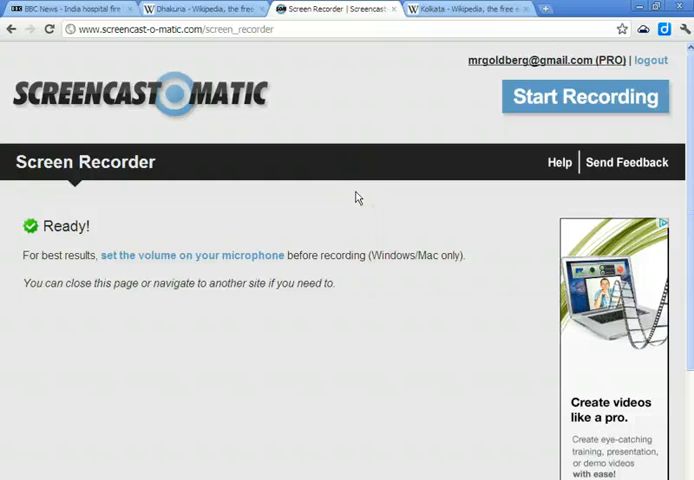